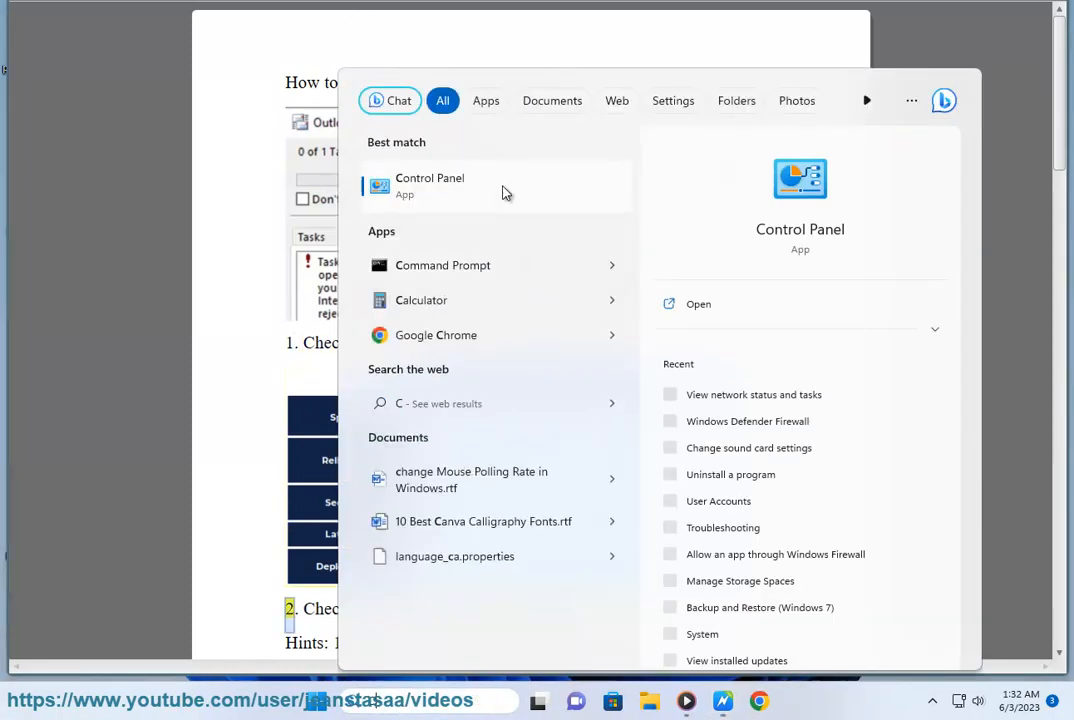
Step: Ping bing.com in Command Prompt to confirm replies, then minimize the window
{"action": "left_click", "coordinate": [443, 265]}
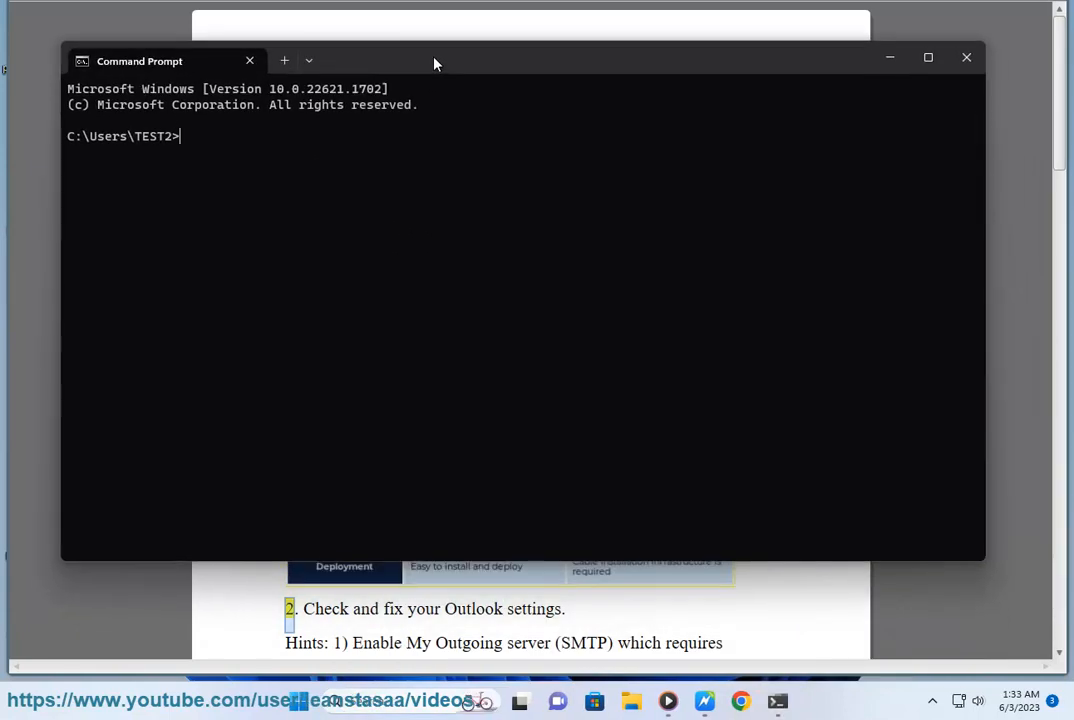
{"action": "type", "text": "PING"}
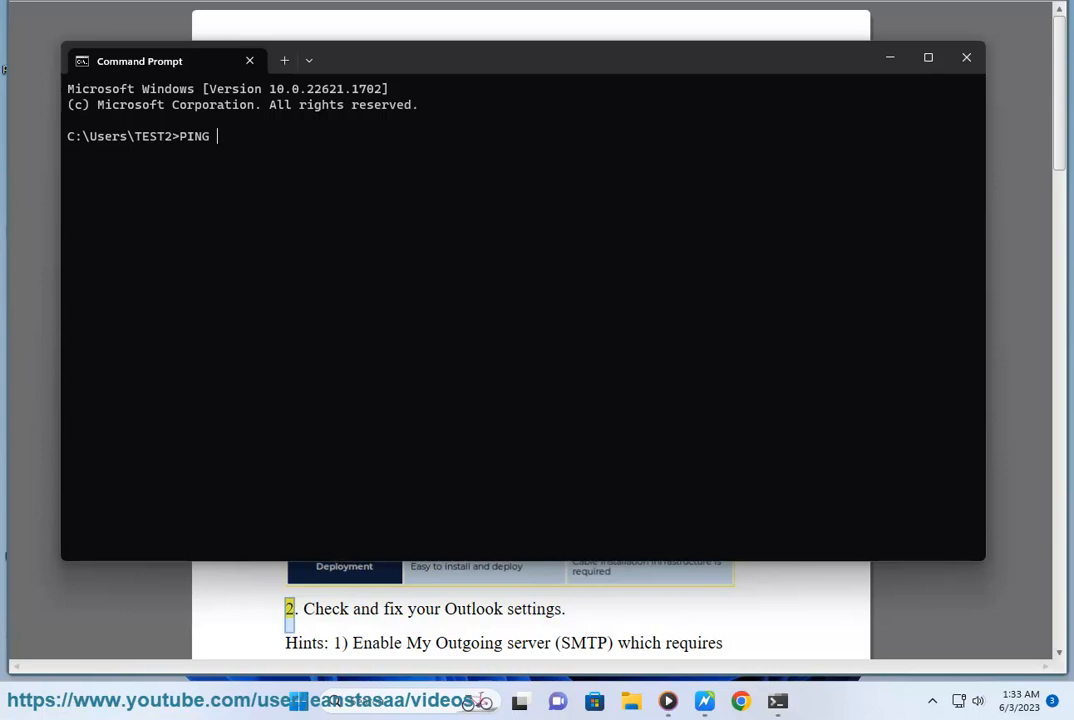
{"action": "type", "text": "BING.C"}
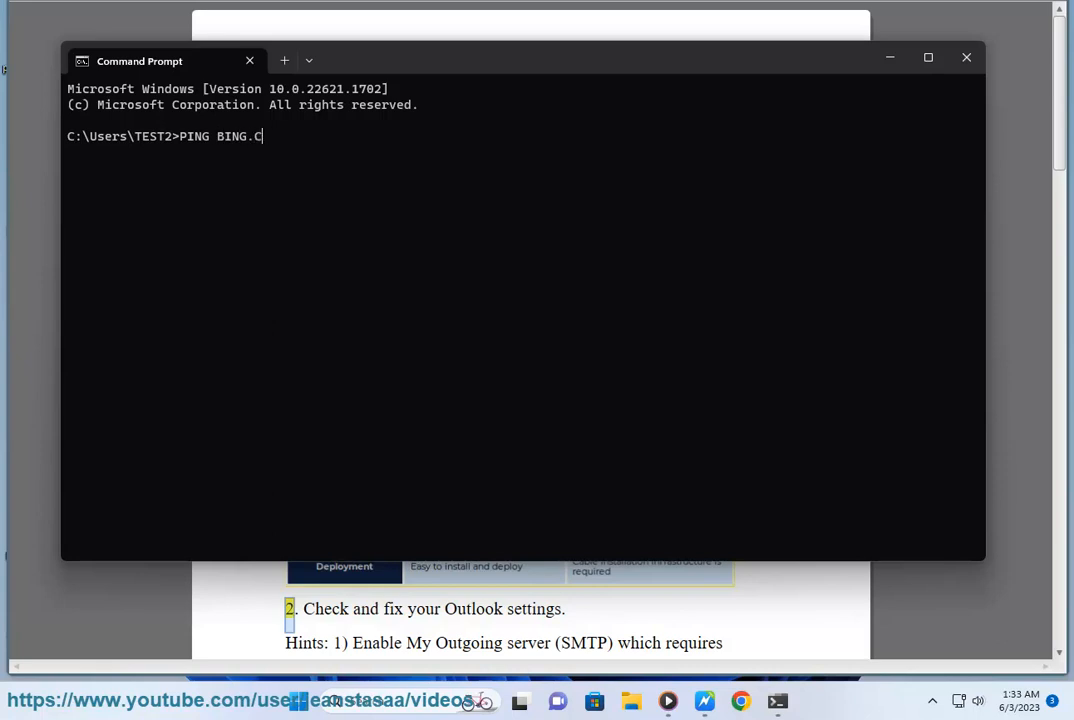
{"action": "key", "text": "enter"}
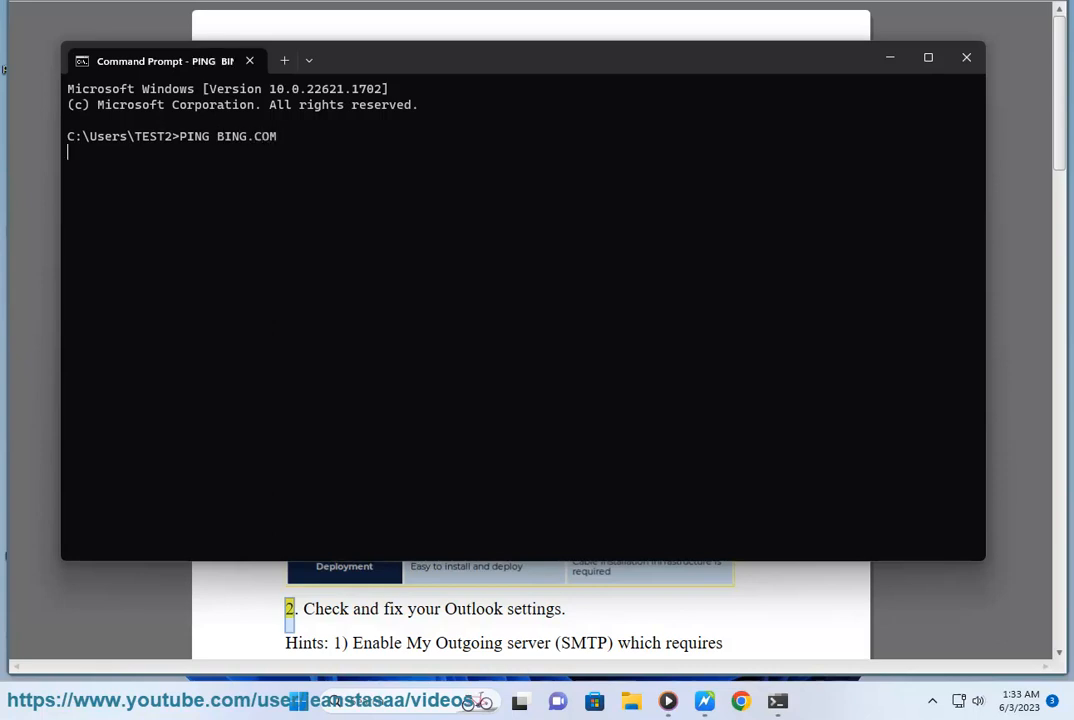
{"action": "key", "text": "enter"}
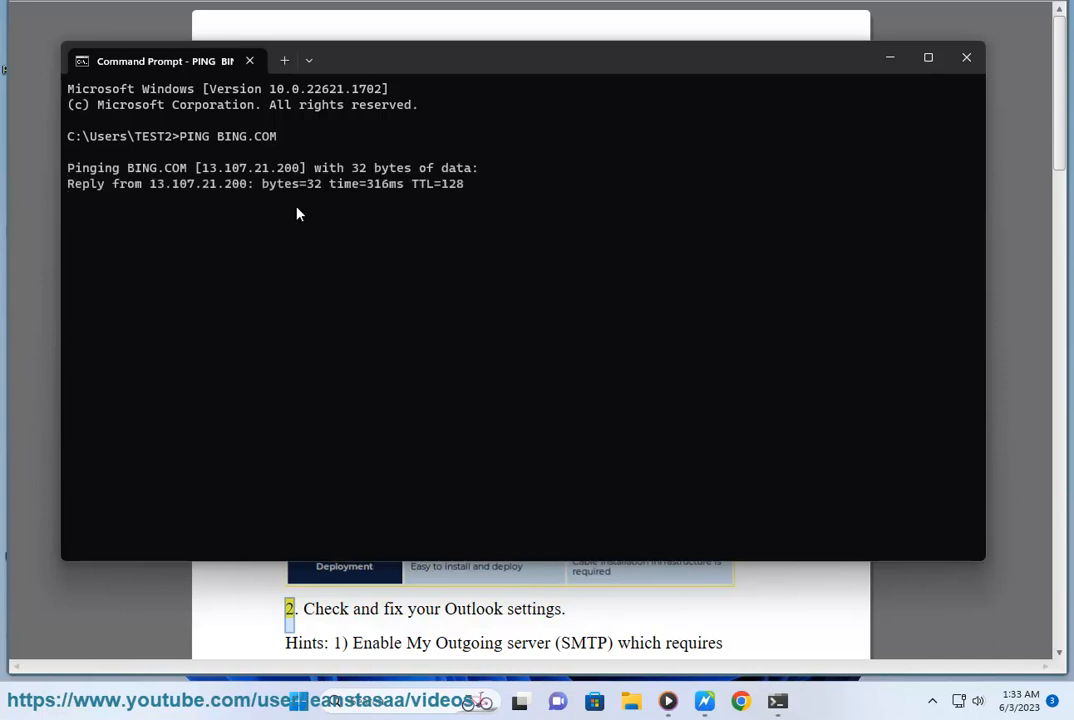
{"action": "left_click", "coordinate": [966, 57]}
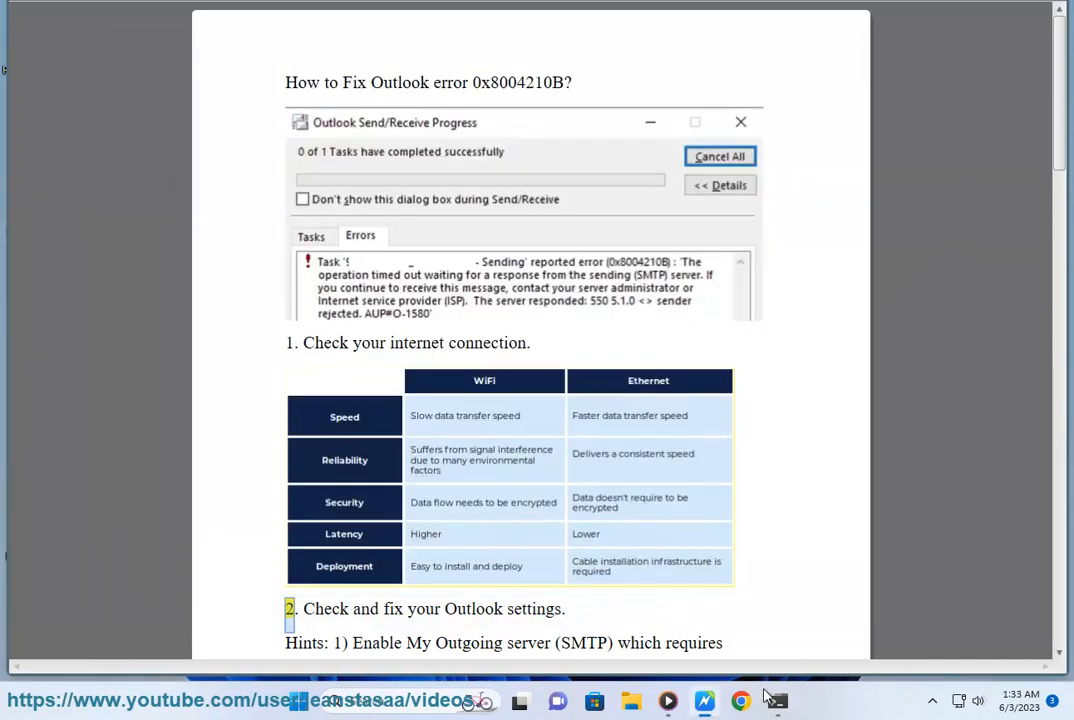
Step: Search Google for 'slow windows internet' in Chrome, then minimize the browser
{"action": "left_click", "coordinate": [739, 700]}
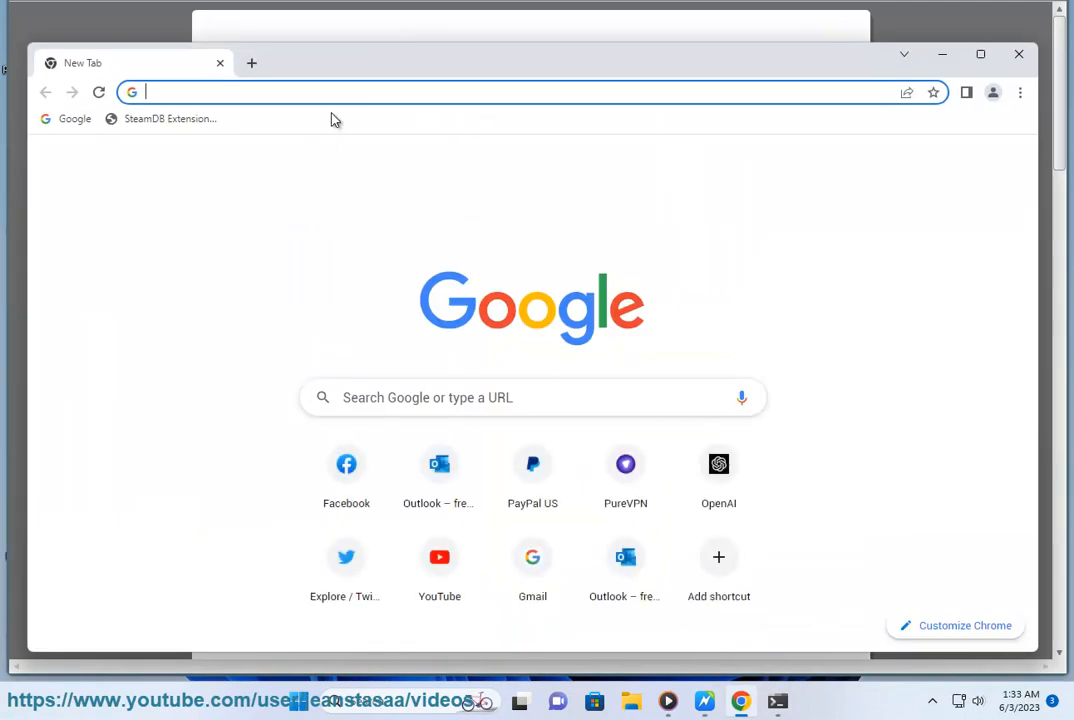
{"action": "type", "text": "status.robertsspaceindustries.com"}
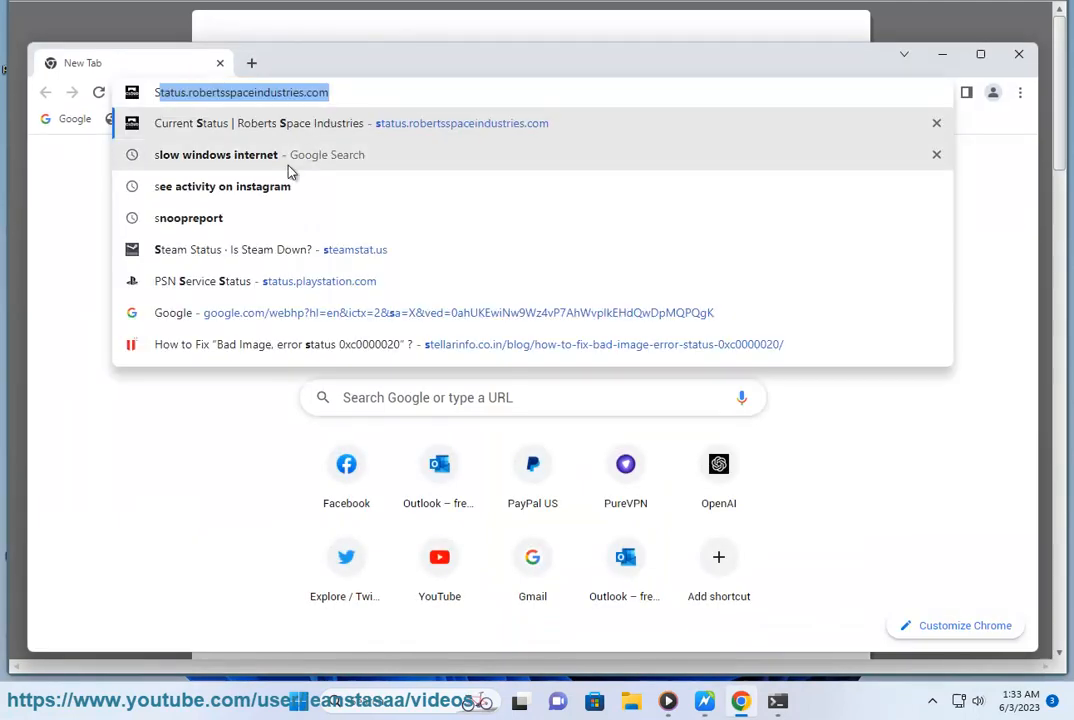
{"action": "left_click", "coordinate": [216, 154]}
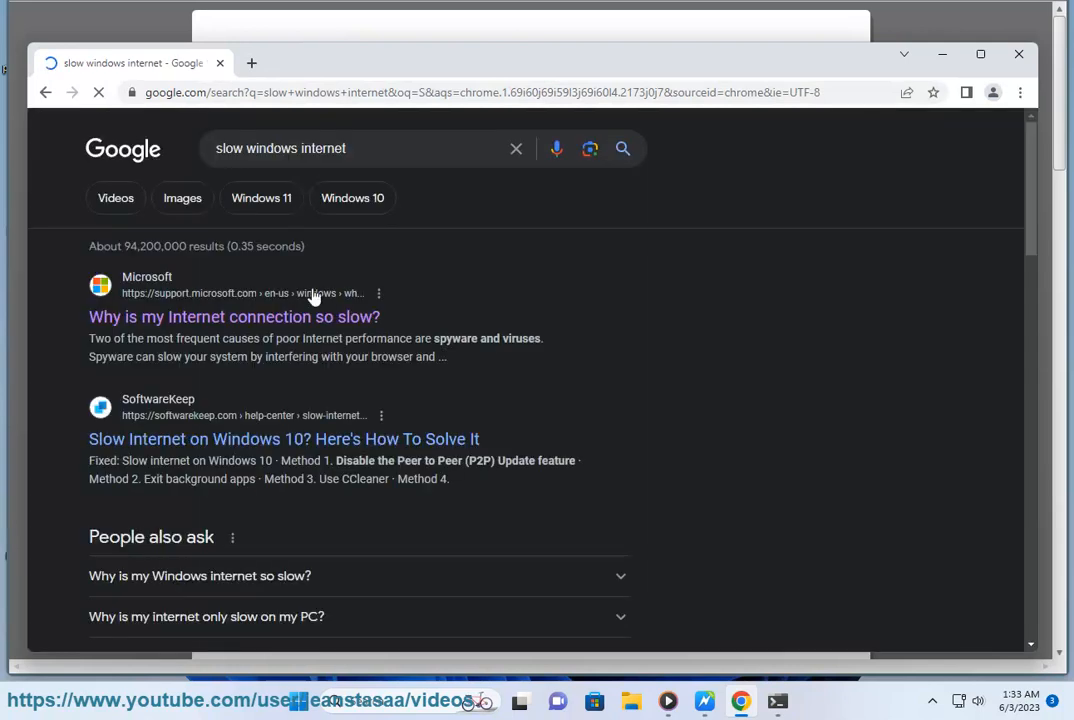
{"action": "left_click", "coordinate": [234, 316]}
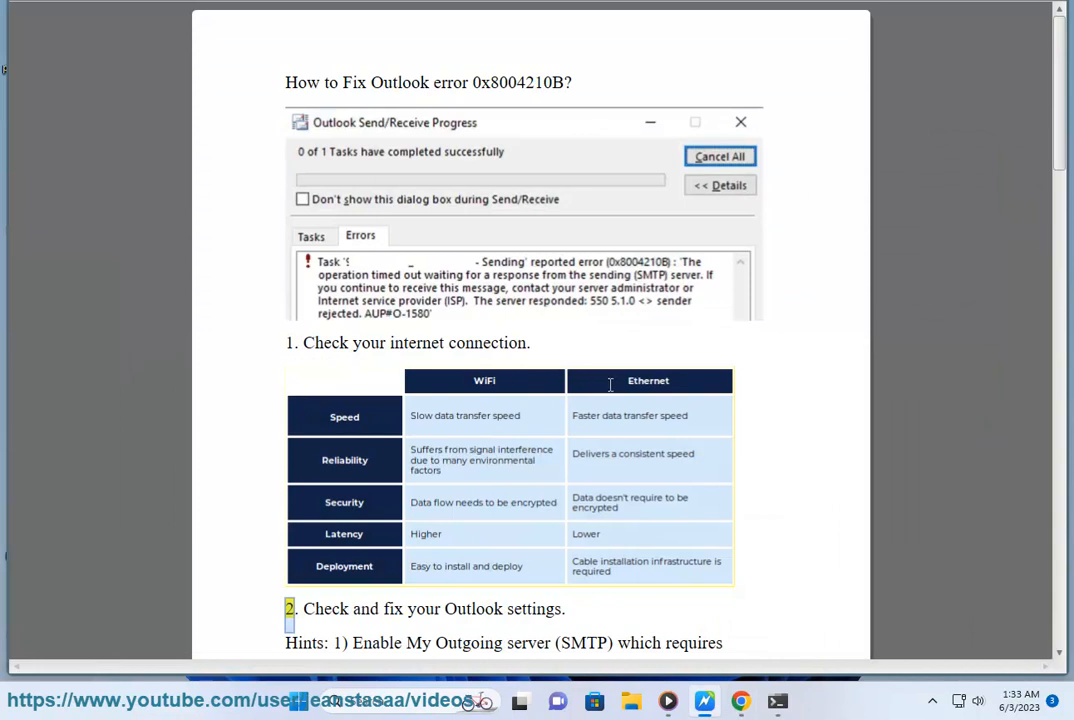
Step: Highlight the step 2 Outlook settings sentence and select 'Advanced' in the hint
{"action": "left_click_drag", "start_coordinate": [303, 608], "coordinate": [565, 608]}
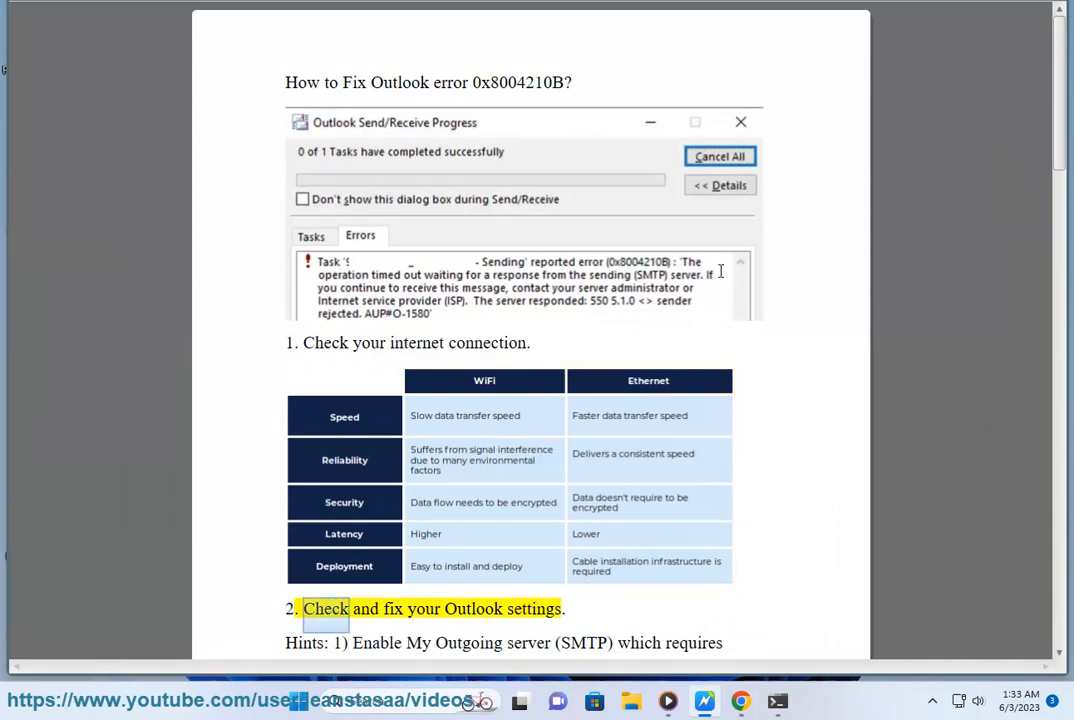
{"action": "scroll", "scroll_direction": "down", "scroll_amount": 3}
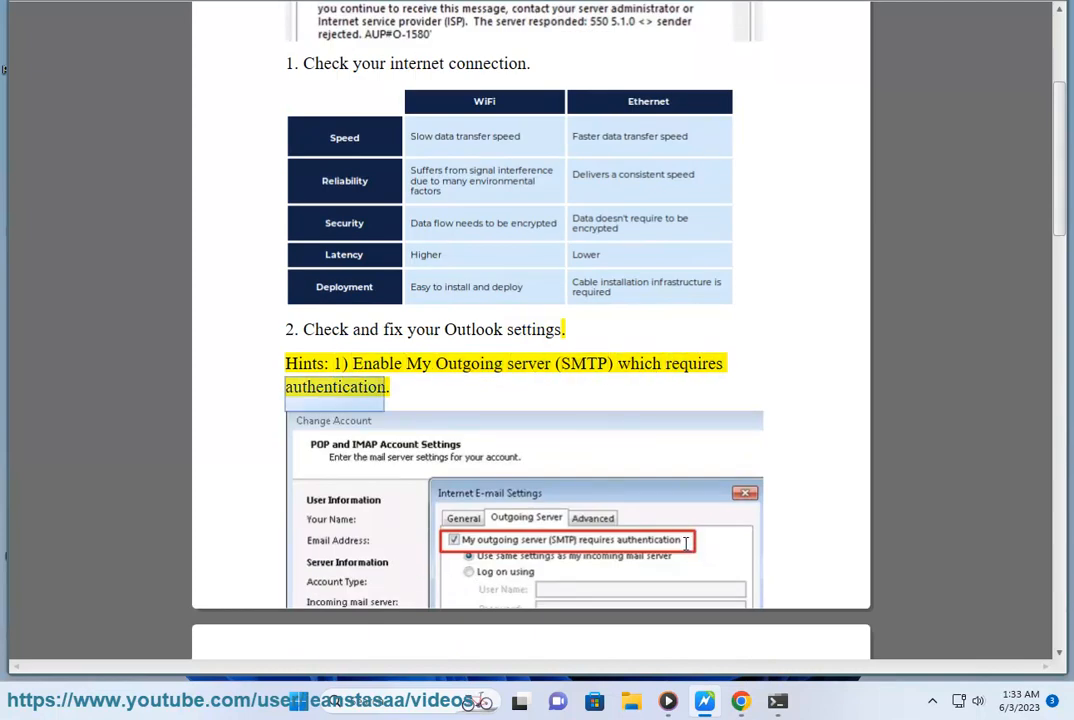
{"action": "scroll", "scroll_direction": "down", "scroll_amount": 3}
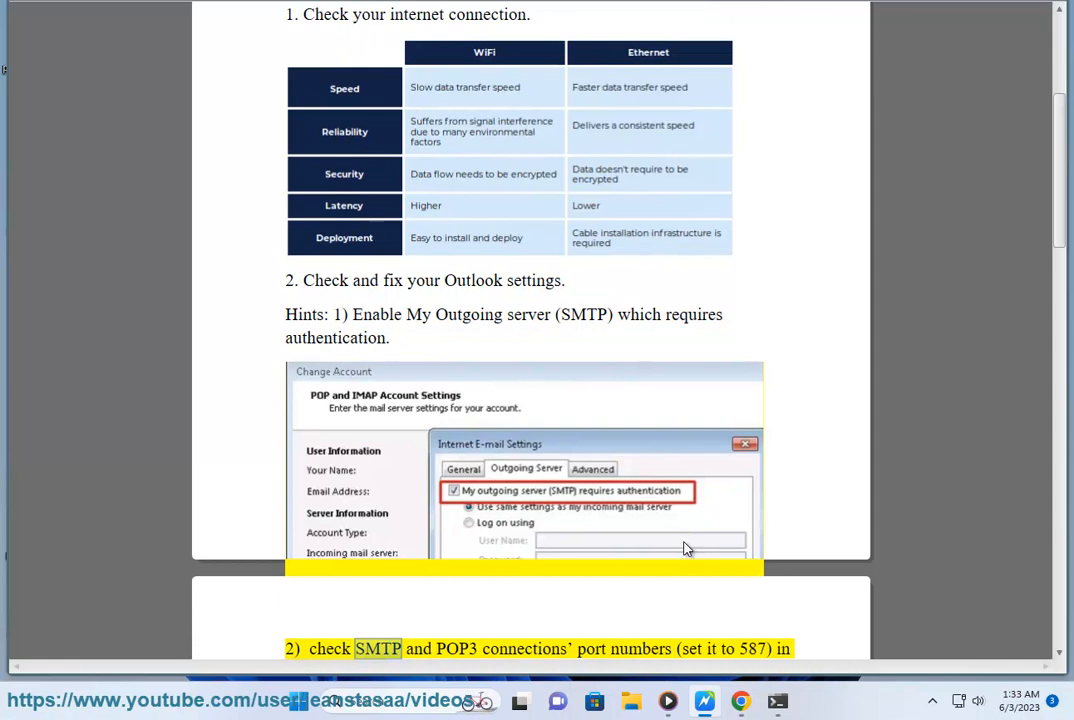
{"action": "scroll", "scroll_direction": "down", "scroll_amount": 3}
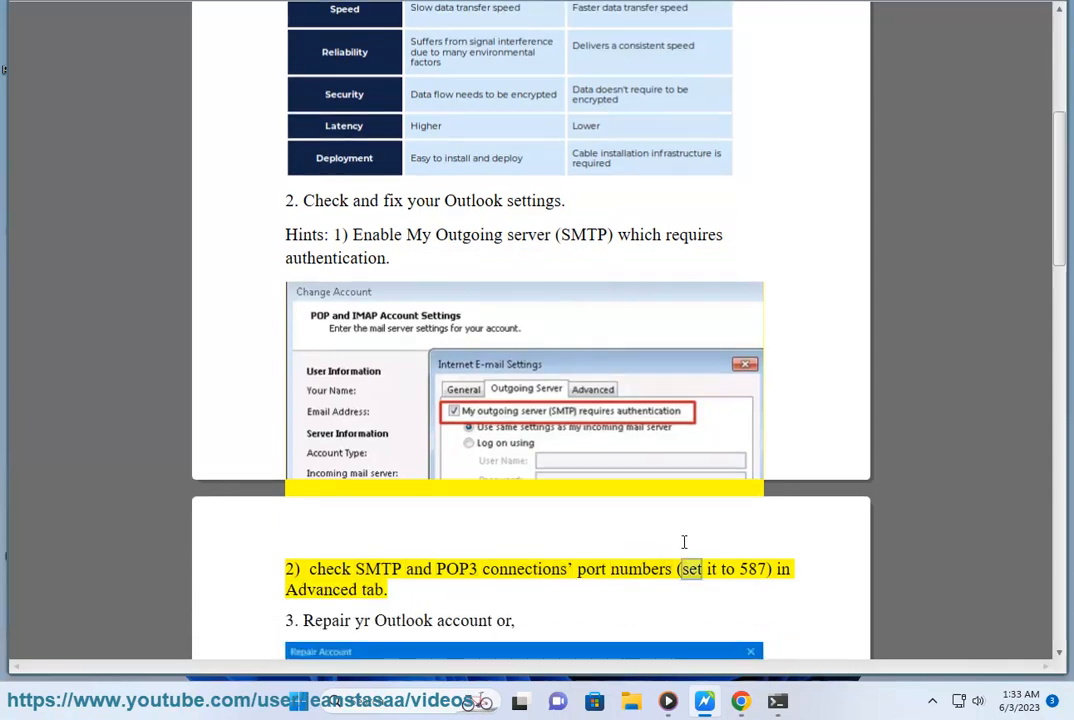
{"action": "double_click", "coordinate": [321, 590]}
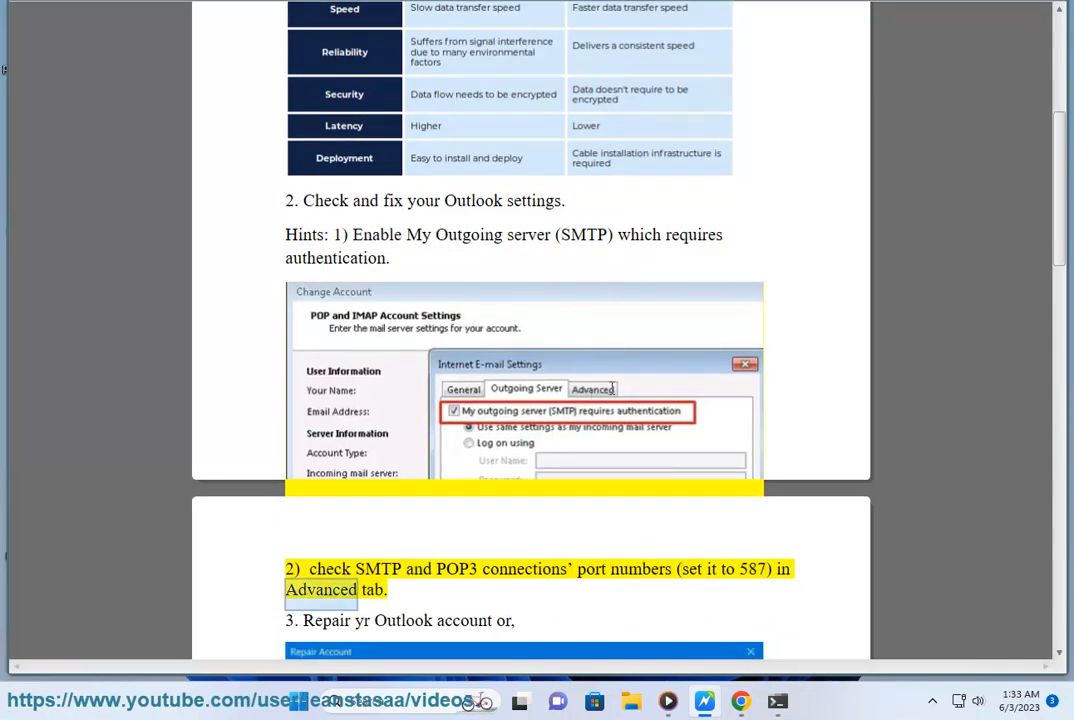
Step: Scroll to the ScanPST step and select the Office16 folder path
{"action": "scroll", "scroll_direction": "down", "scroll_amount": 3}
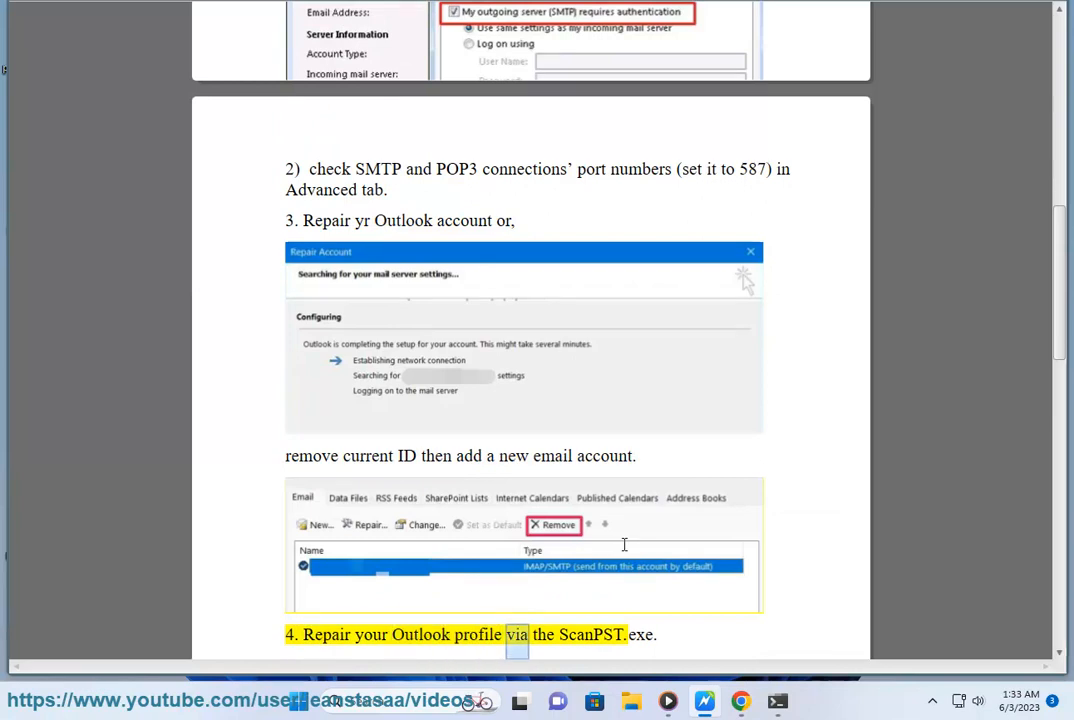
{"action": "scroll", "scroll_direction": "down", "scroll_amount": 3}
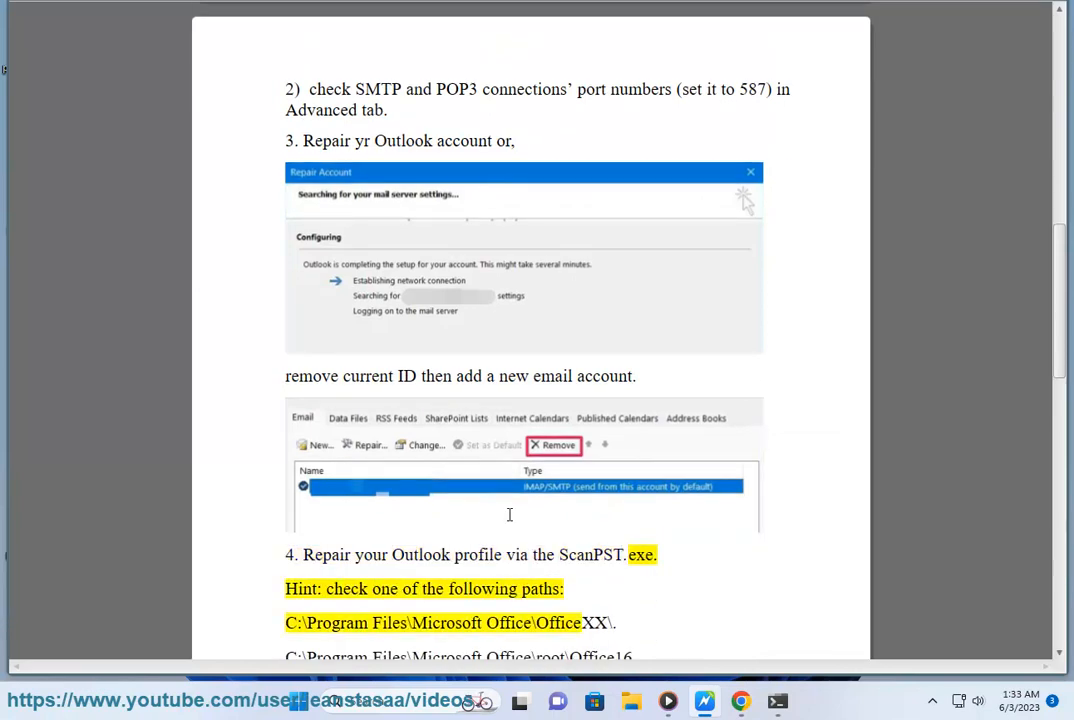
{"action": "double_click", "coordinate": [326, 622]}
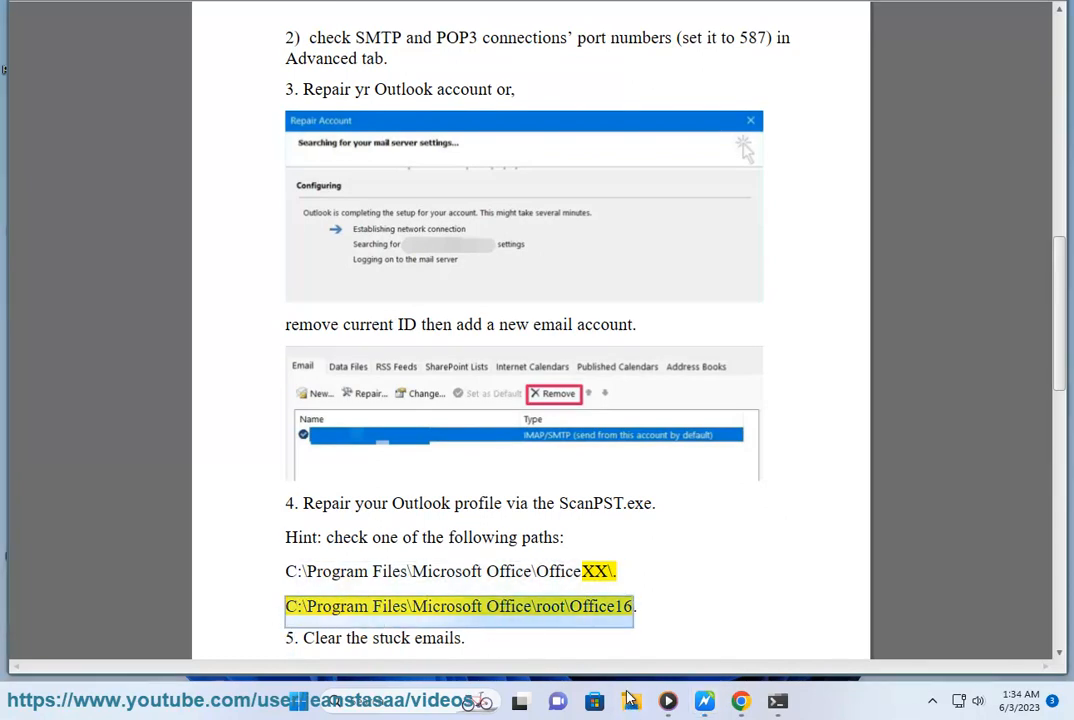
Step: Navigate File Explorer to the Office16 folder
{"action": "left_click", "coordinate": [630, 700]}
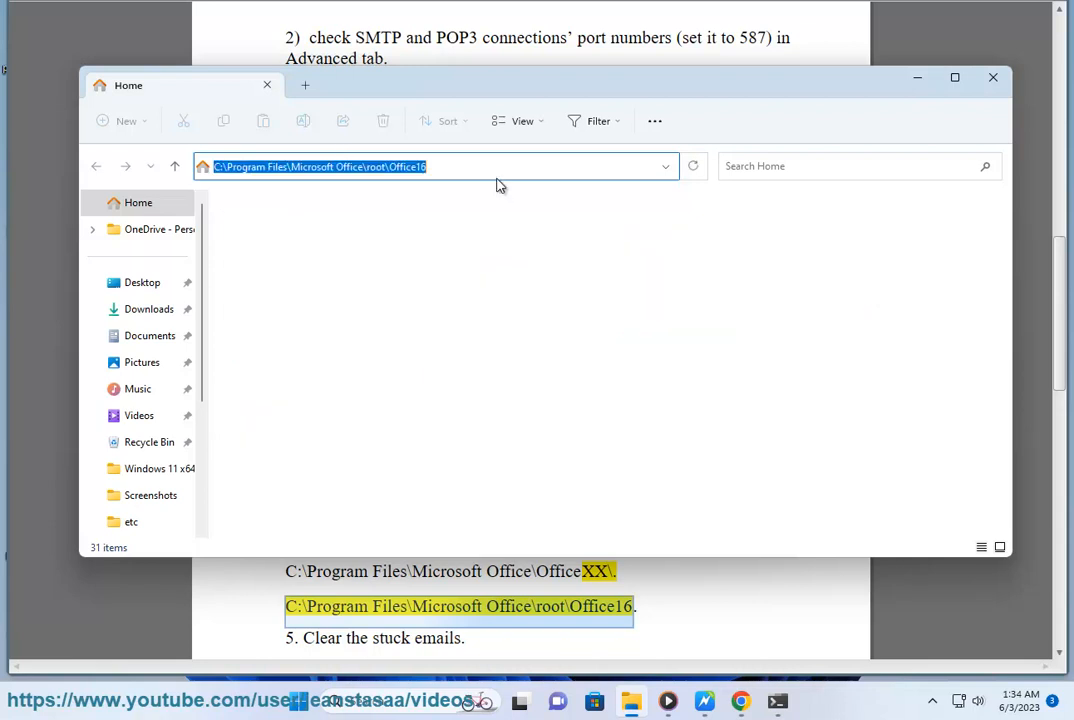
{"action": "key", "text": "Enter"}
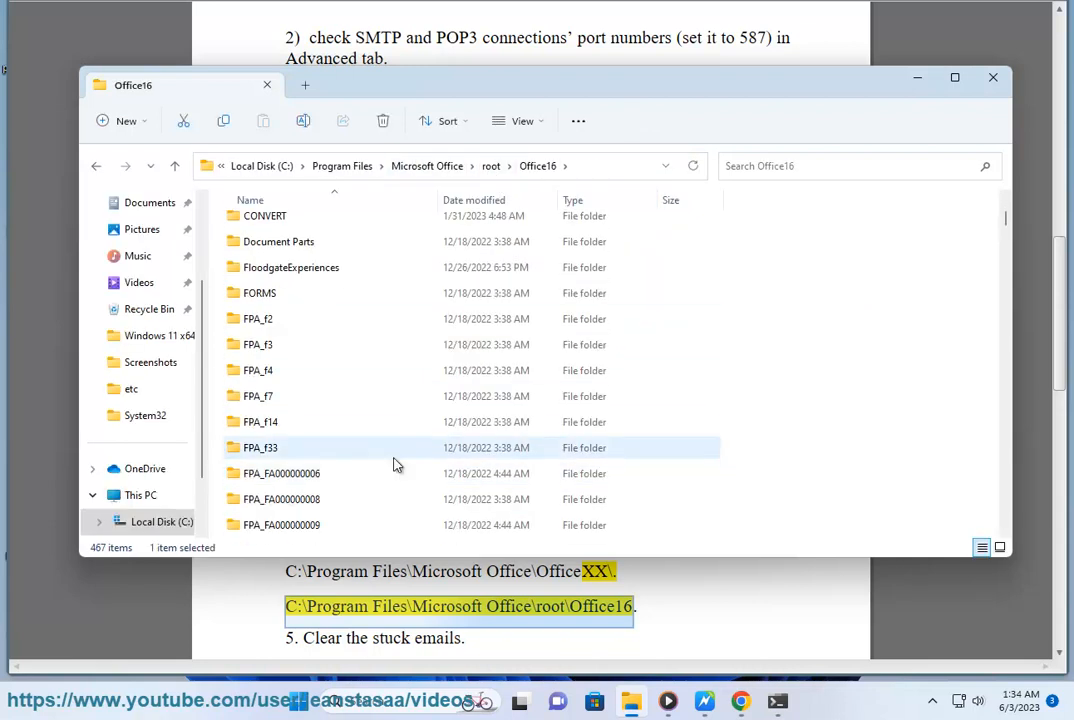
{"action": "scroll", "scroll_direction": "down", "scroll_amount": 3}
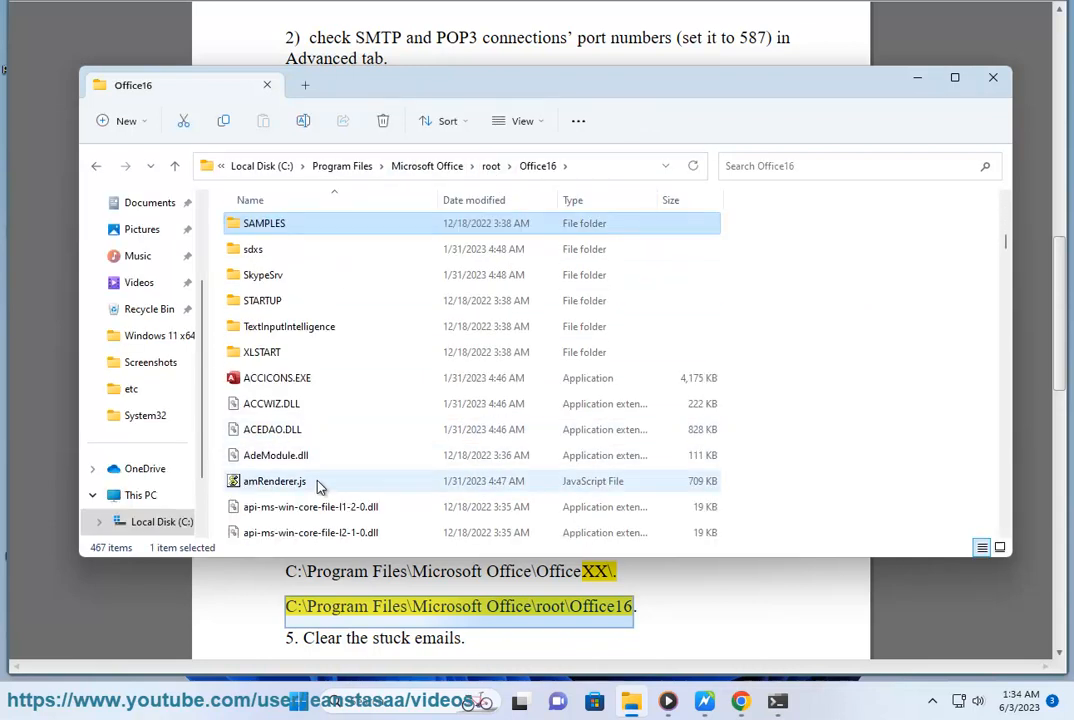
{"action": "left_click", "coordinate": [262, 300]}
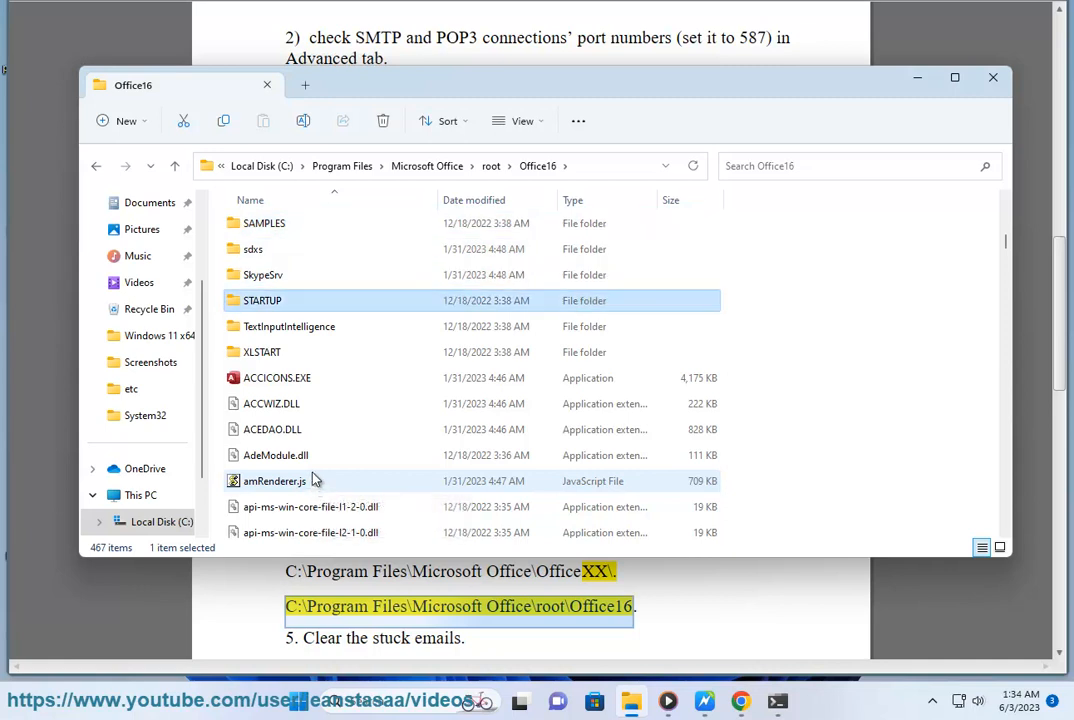
Step: Check SCANPST.EXE properties, then launch it and accept the administrator prompt
{"action": "right_click", "coordinate": [262, 248]}
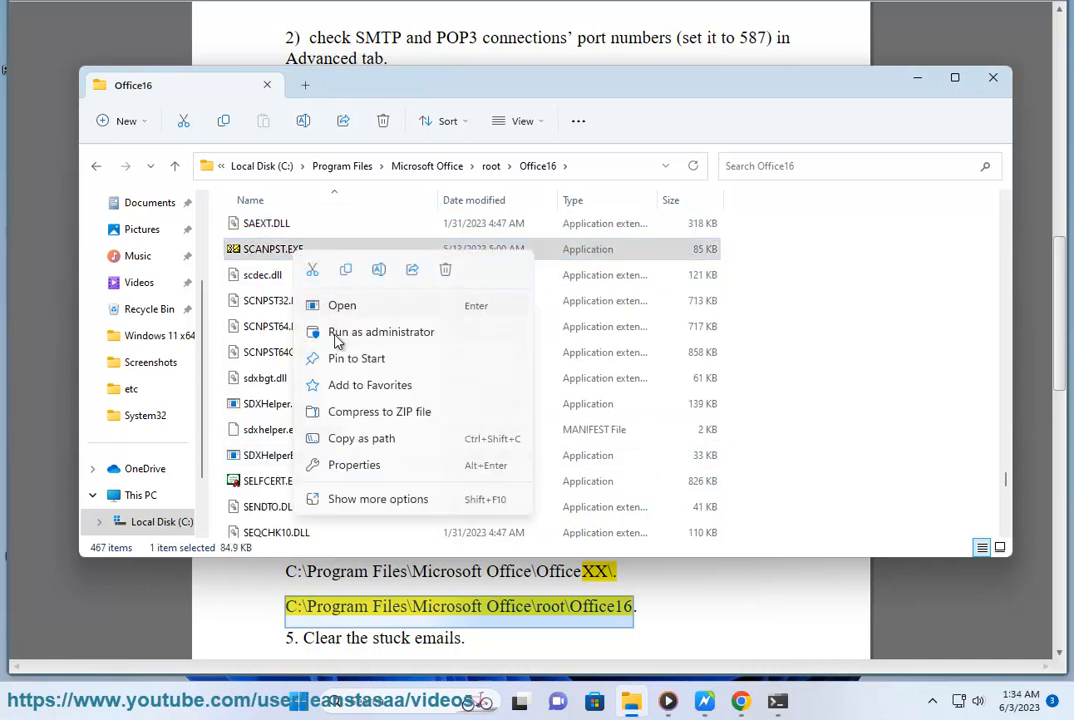
{"action": "left_click", "coordinate": [354, 464]}
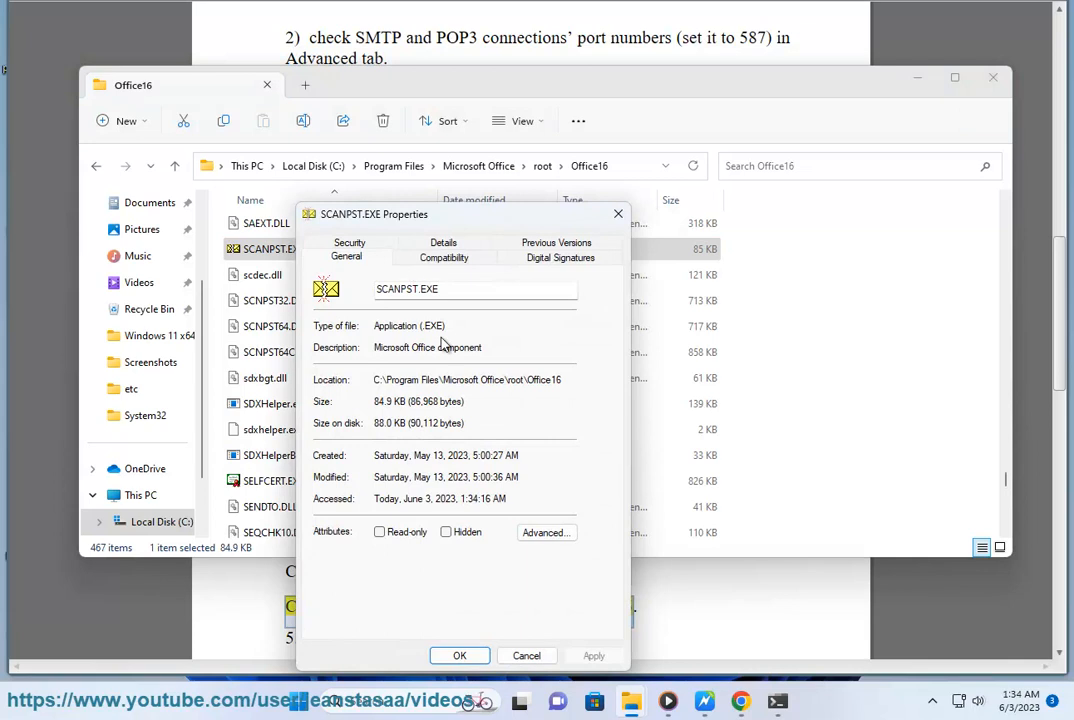
{"action": "left_click", "coordinate": [443, 257]}
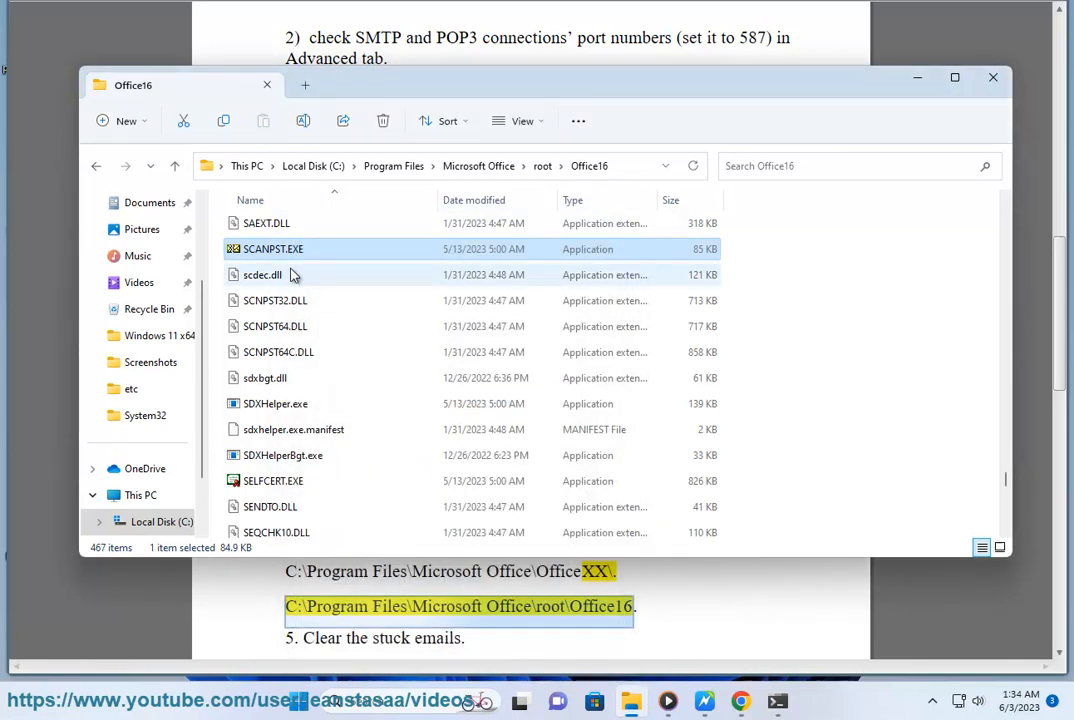
{"action": "double_click", "coordinate": [272, 248]}
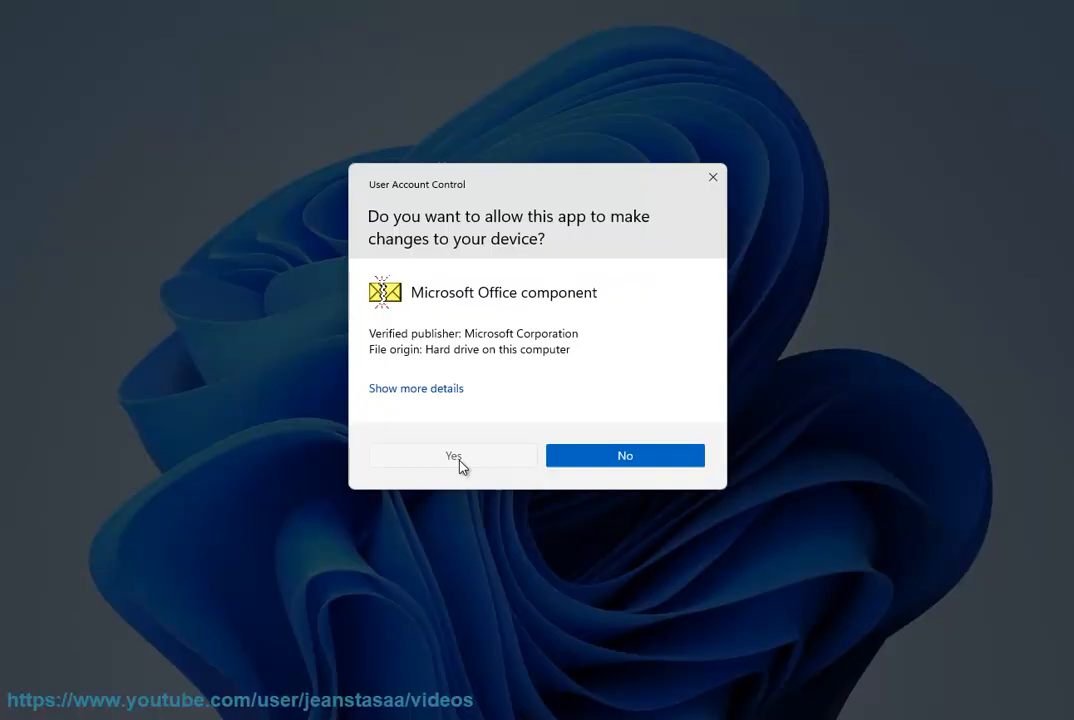
{"action": "left_click", "coordinate": [452, 455]}
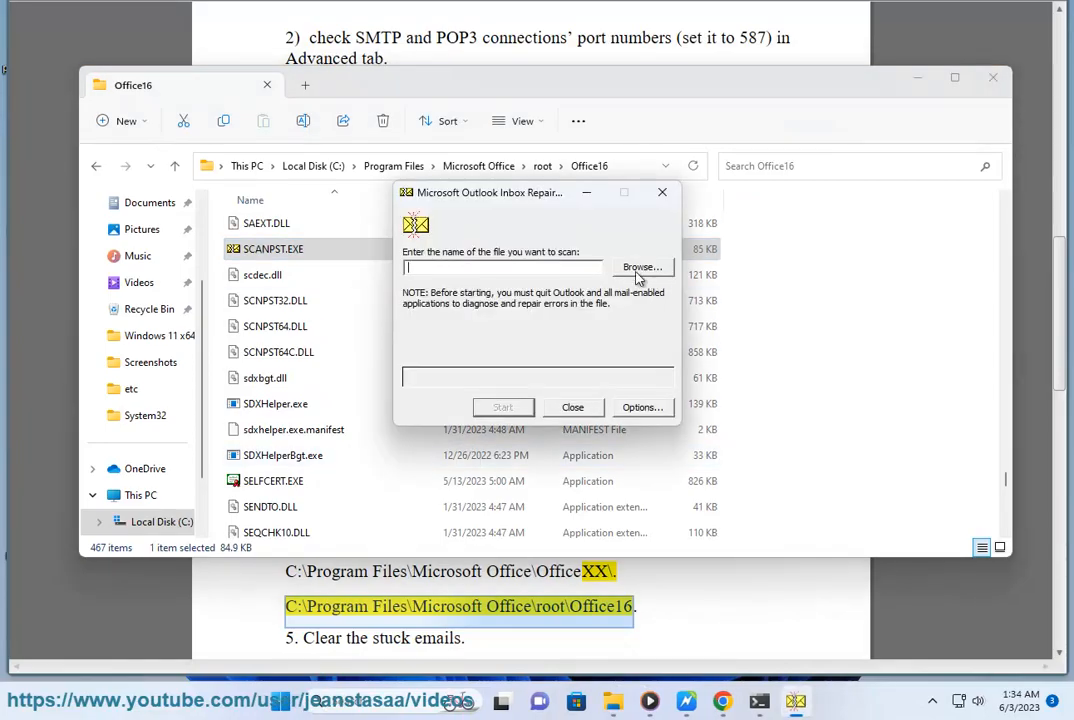
{"action": "left_click", "coordinate": [573, 407]}
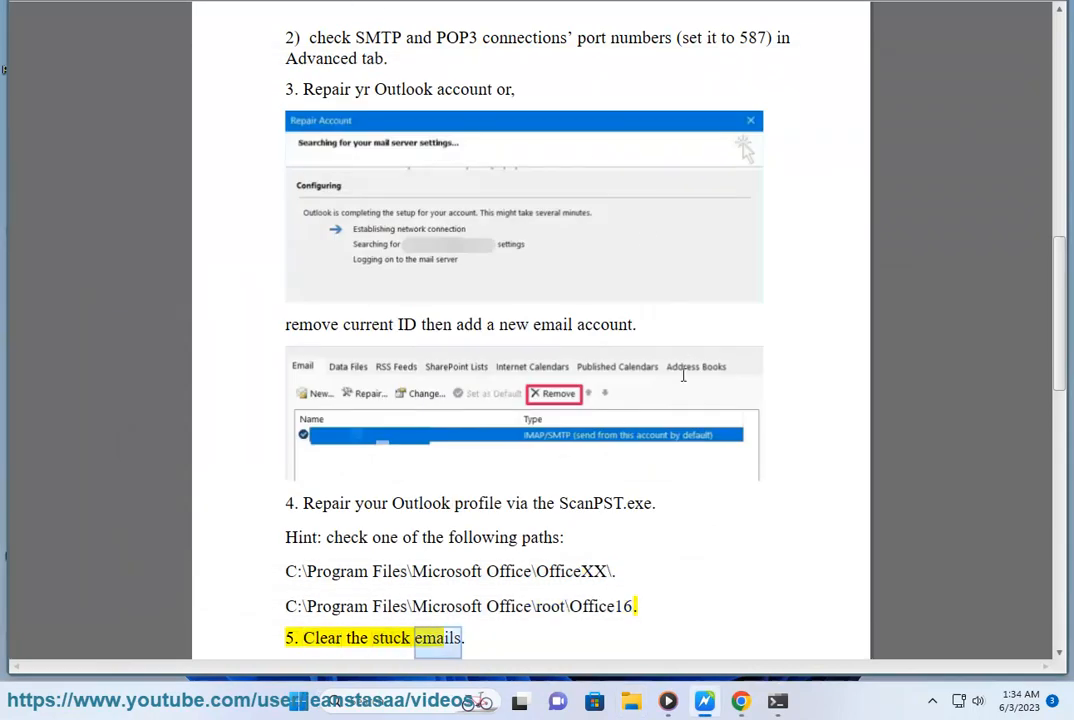
Step: Scroll the guide to the firewall step and launch Outlook
{"action": "scroll", "scroll_direction": "down", "scroll_amount": 3}
{"action": "type", "text": "OUIT"}
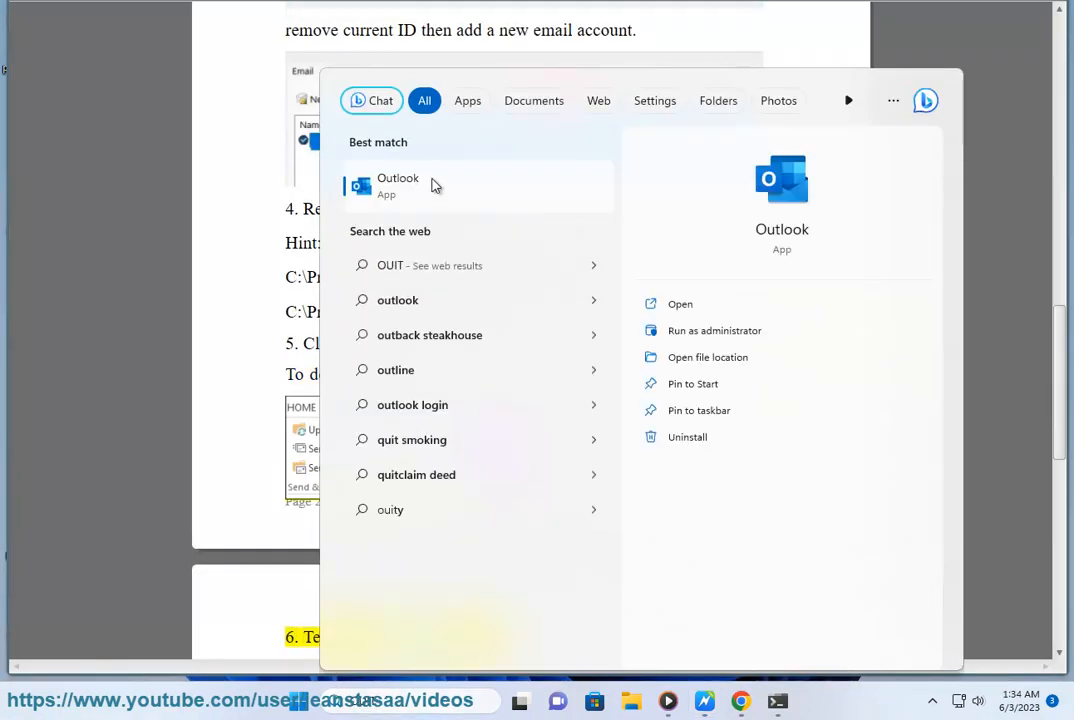
{"action": "left_click", "coordinate": [398, 185]}
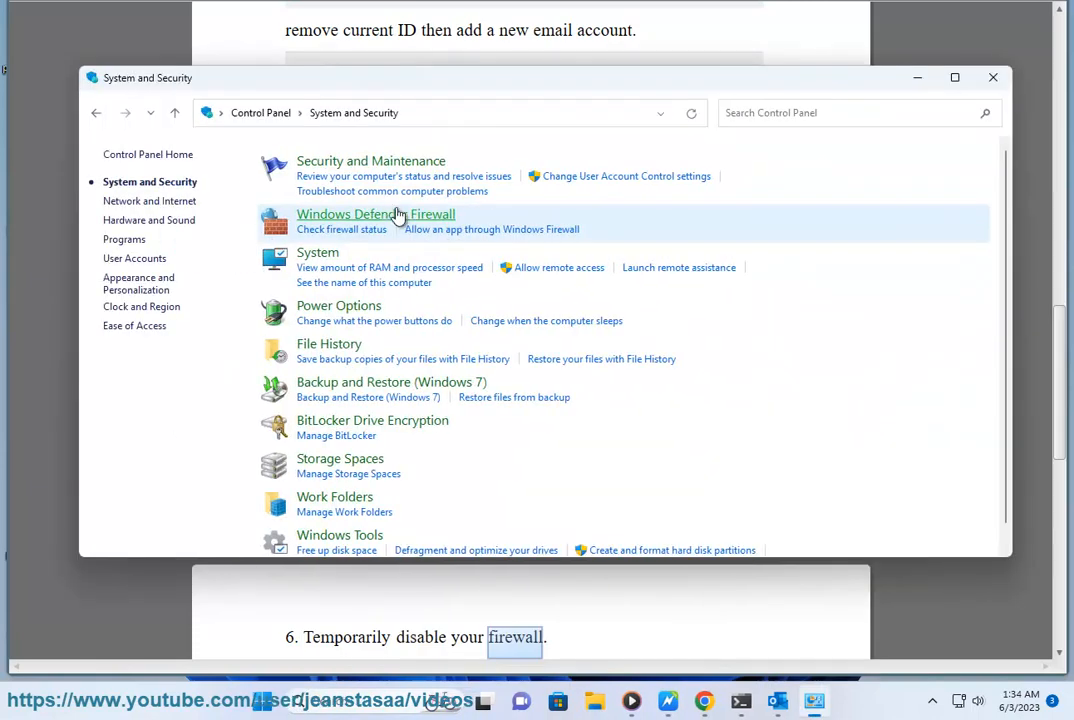
{"action": "mouse_move", "coordinate": [395, 218]}
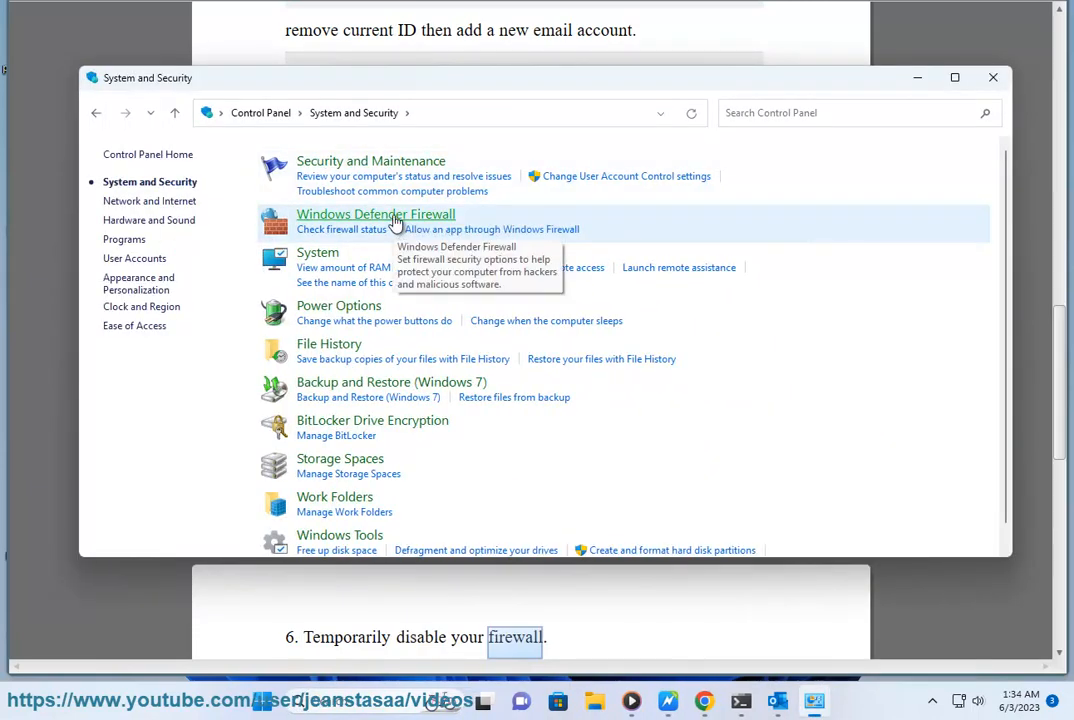
Step: Switch Windows Defender Firewall off for private and public networks, then close Control Panel
{"action": "left_click", "coordinate": [375, 213]}
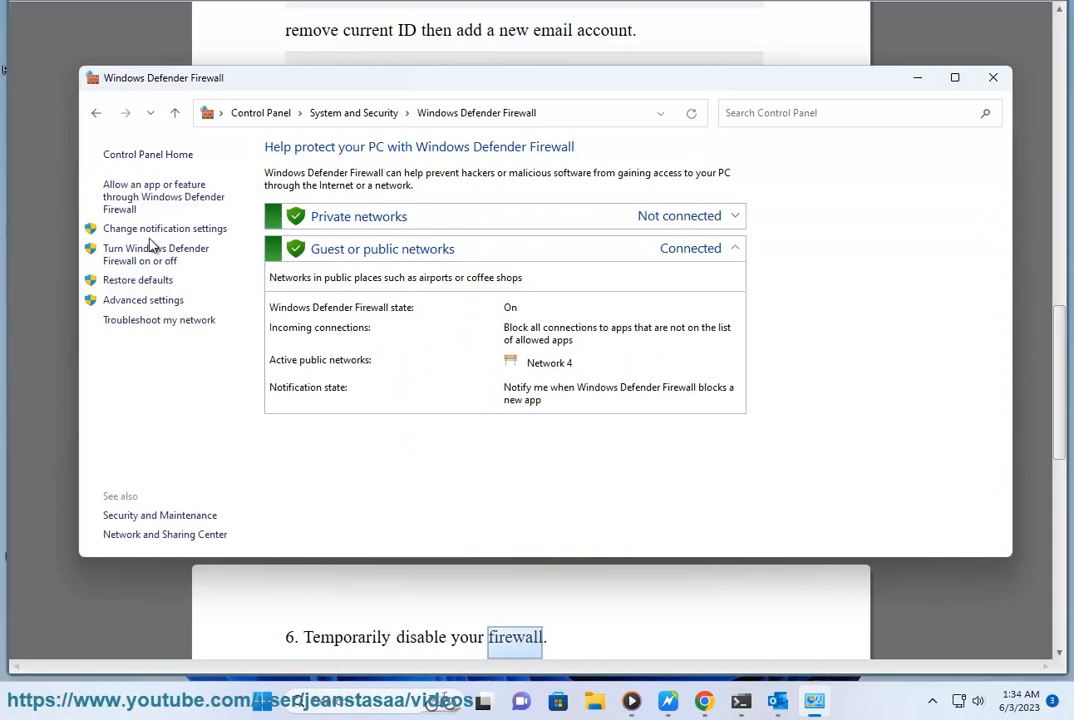
{"action": "left_click", "coordinate": [155, 254]}
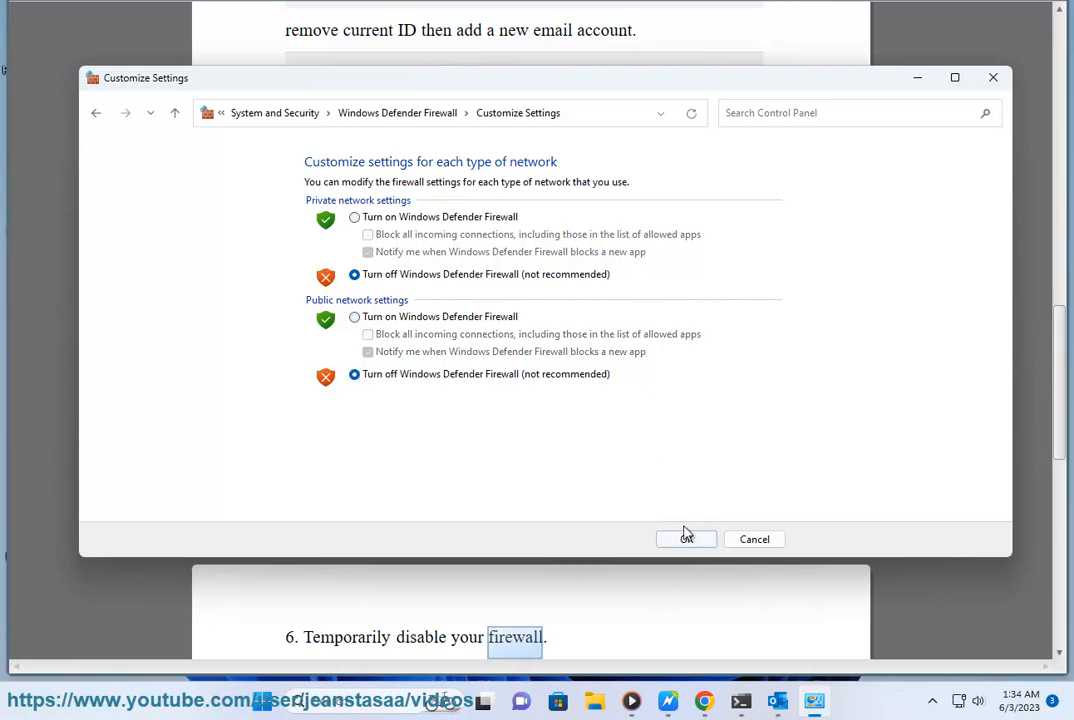
{"action": "mouse_move", "coordinate": [993, 78]}
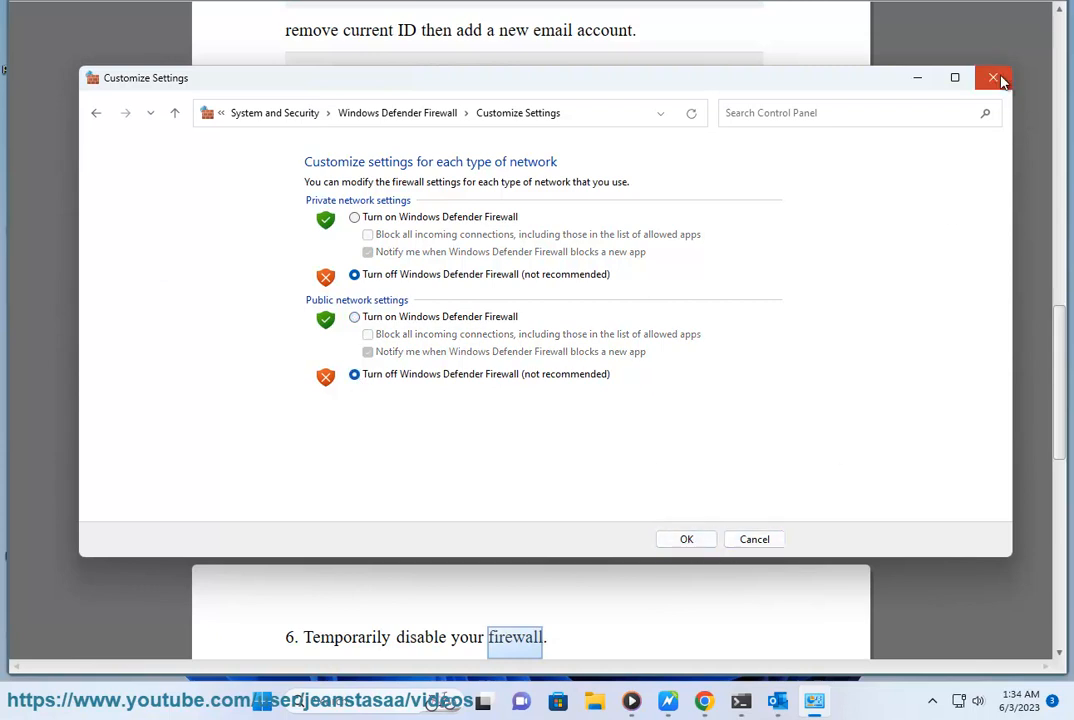
{"action": "left_click", "coordinate": [993, 78]}
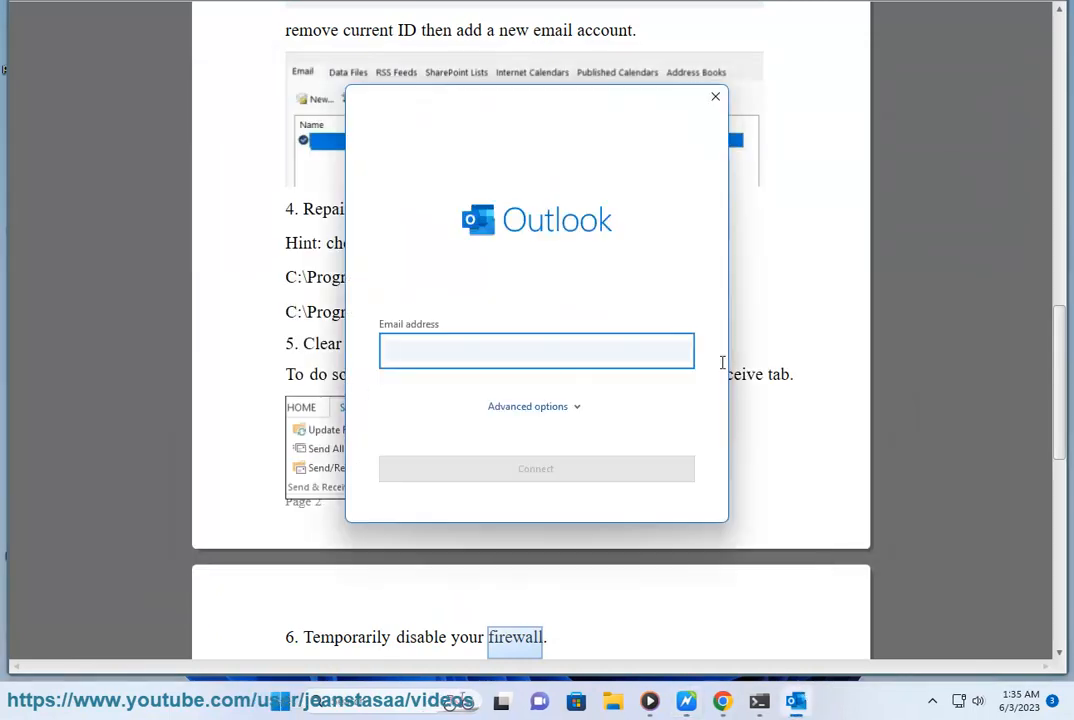